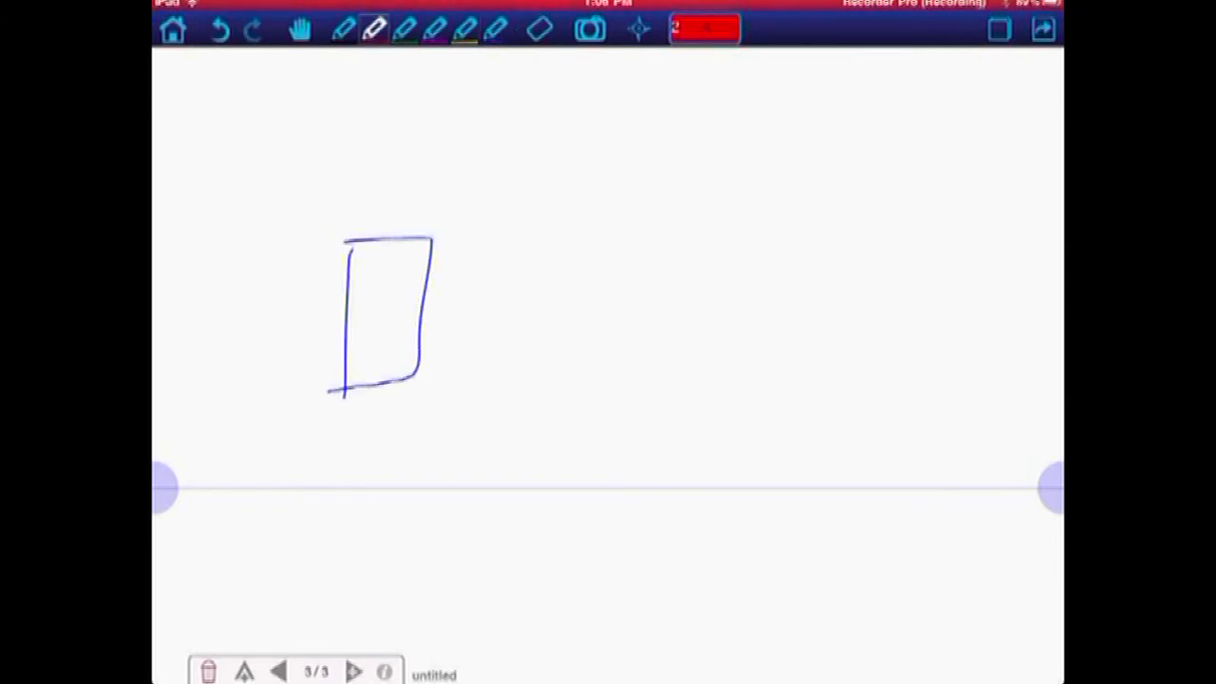
Step: Begin handwriting the heading 'Current' at the top left of the page
{"action": "left_click_drag", "start_coordinate": [323, 124], "coordinate": [371, 232]}
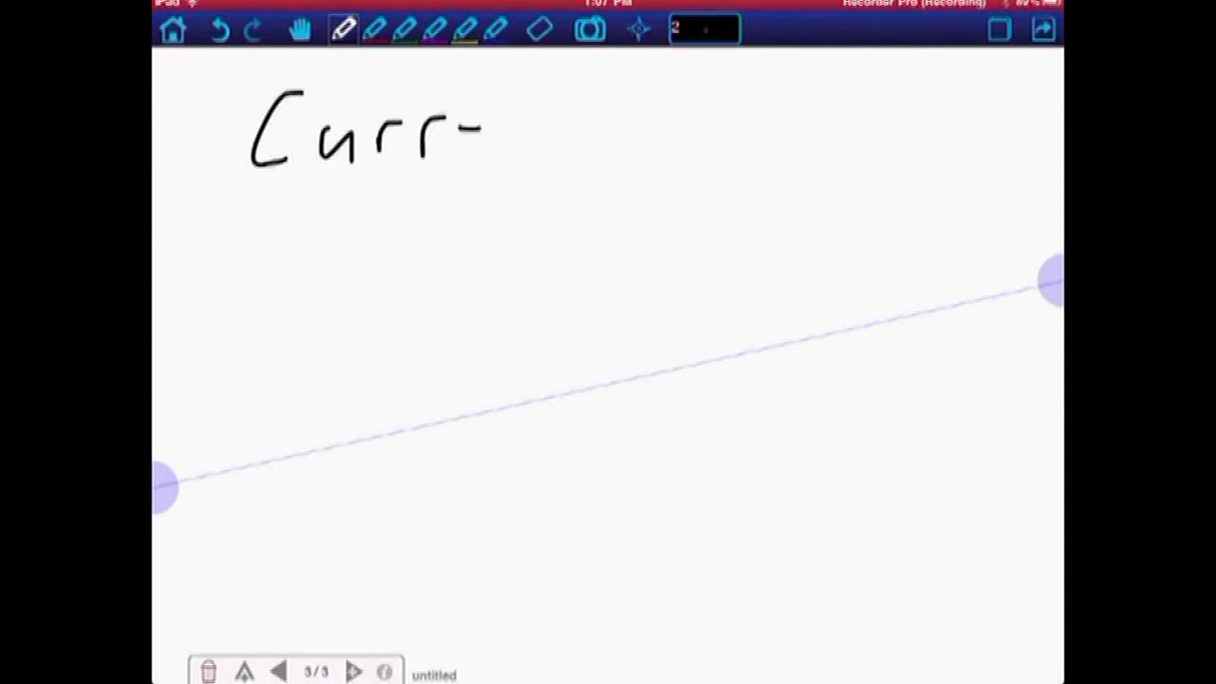
Step: Finish 'Current' and add an arrow followed by the word 'Ammeter'
{"action": "type", "text": "ent"}
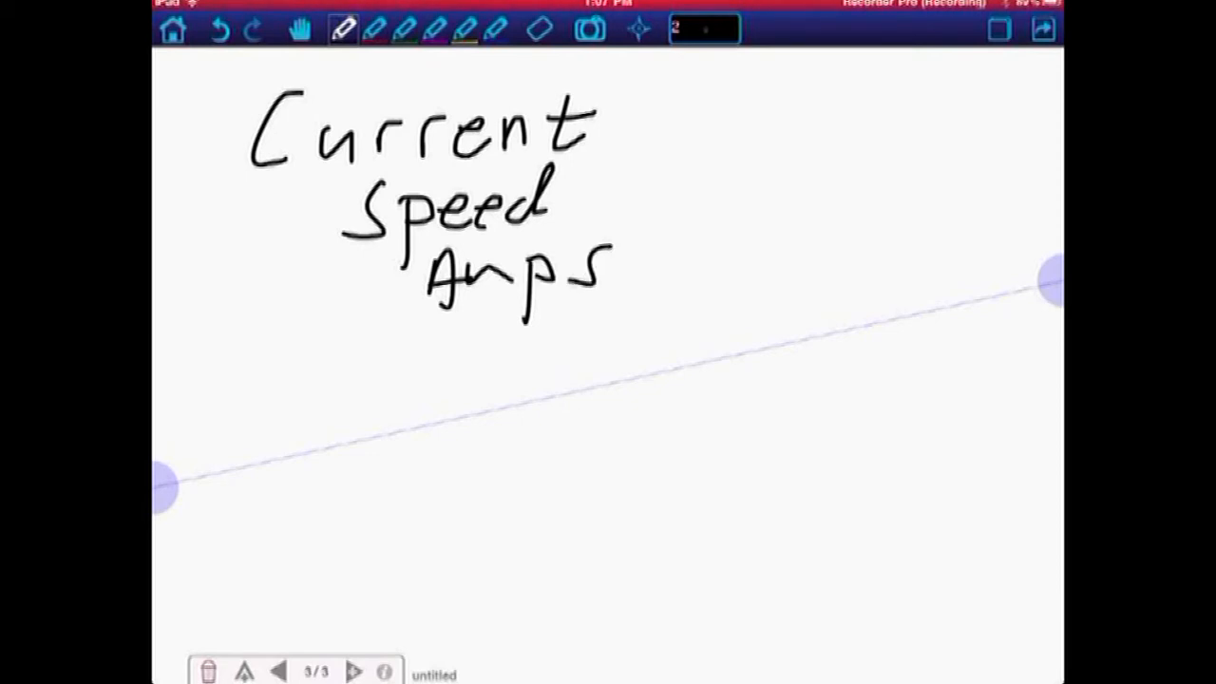
{"action": "left_click_drag", "start_coordinate": [589, 124], "coordinate": [665, 117]}
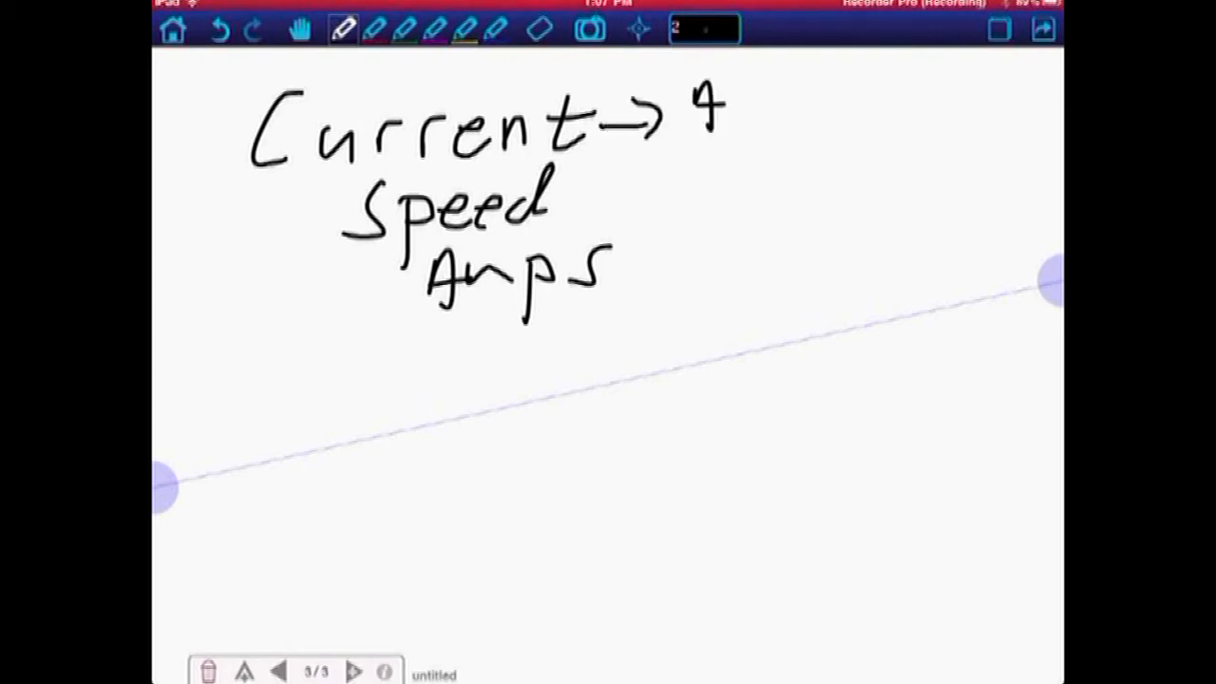
{"action": "left_click_drag", "start_coordinate": [731, 114], "coordinate": [801, 108]}
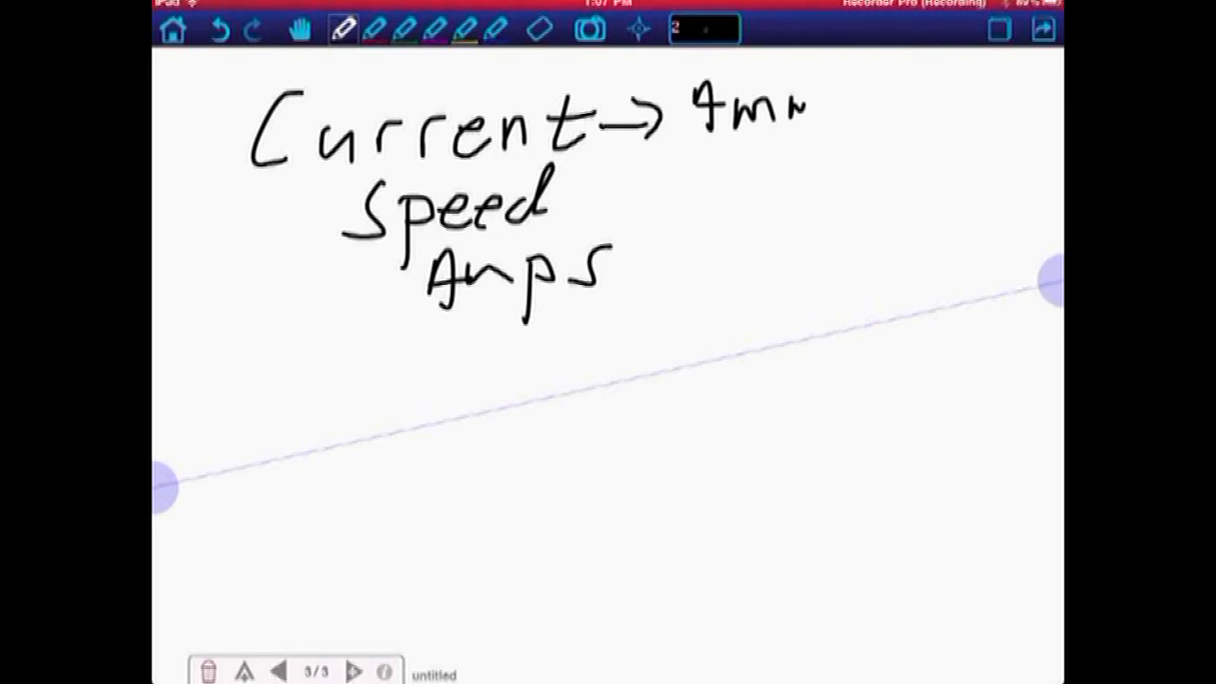
{"action": "left_click_drag", "start_coordinate": [817, 114], "coordinate": [902, 114]}
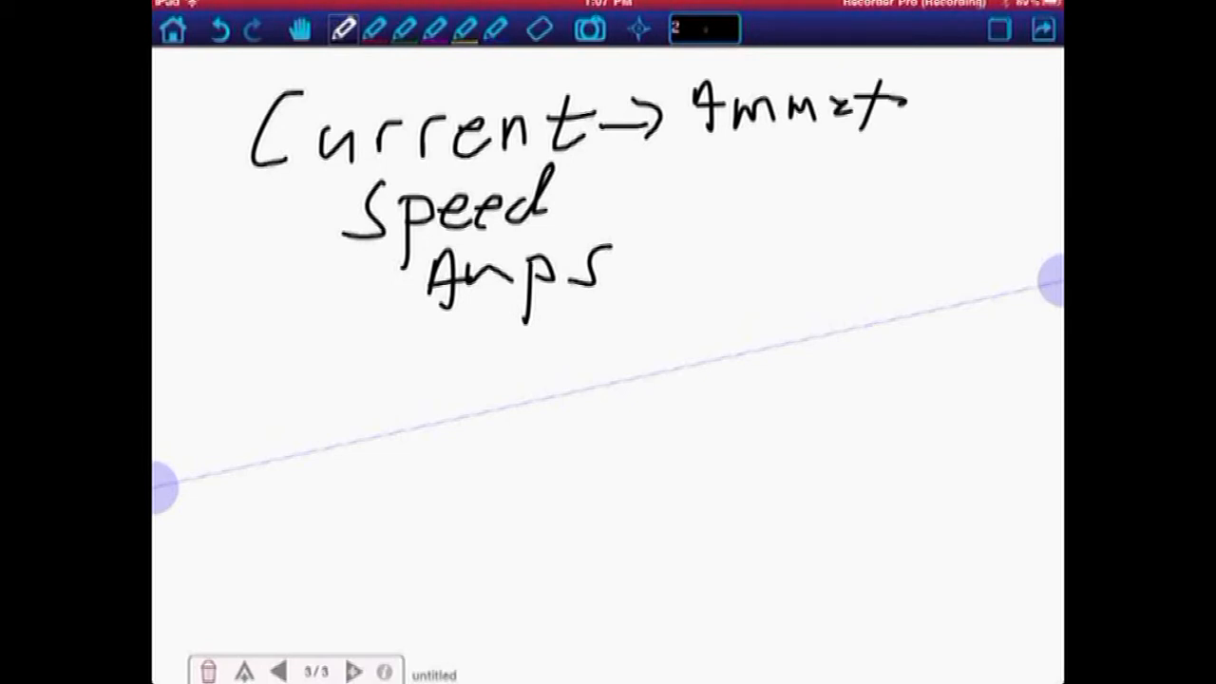
{"action": "left_click_drag", "start_coordinate": [893, 114], "coordinate": [969, 98]}
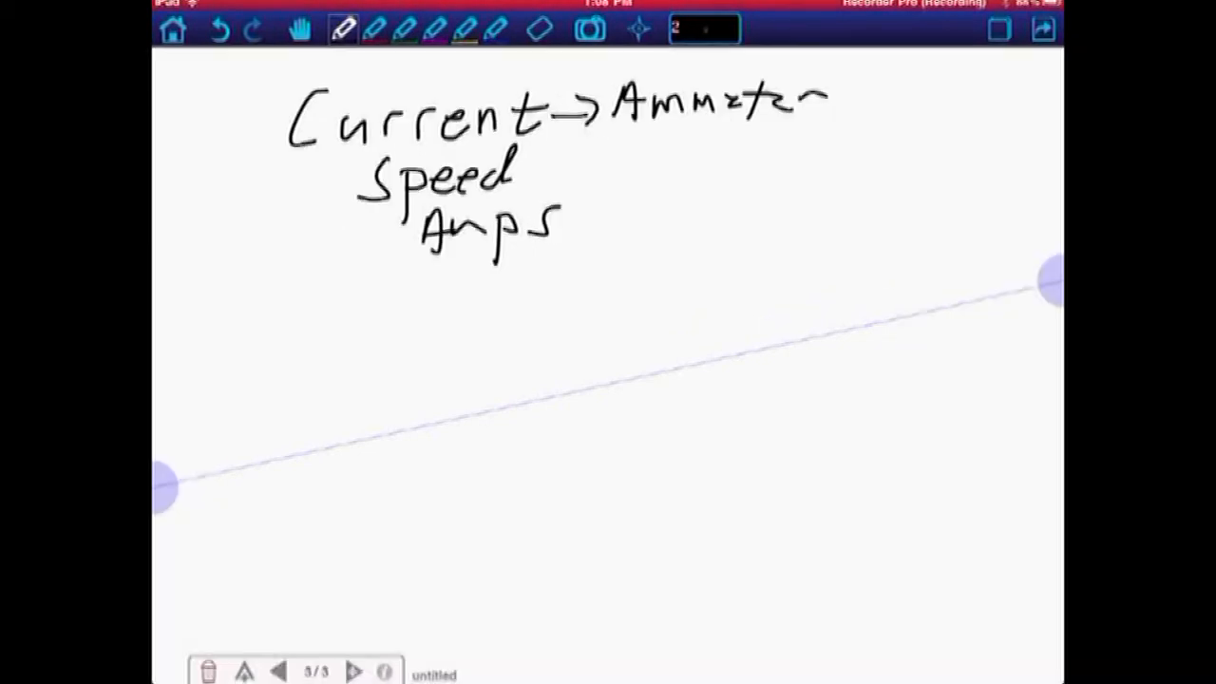
Step: Draw a downward arrow below the notes with a label beside it
{"action": "left_click_drag", "start_coordinate": [308, 247], "coordinate": [304, 338]}
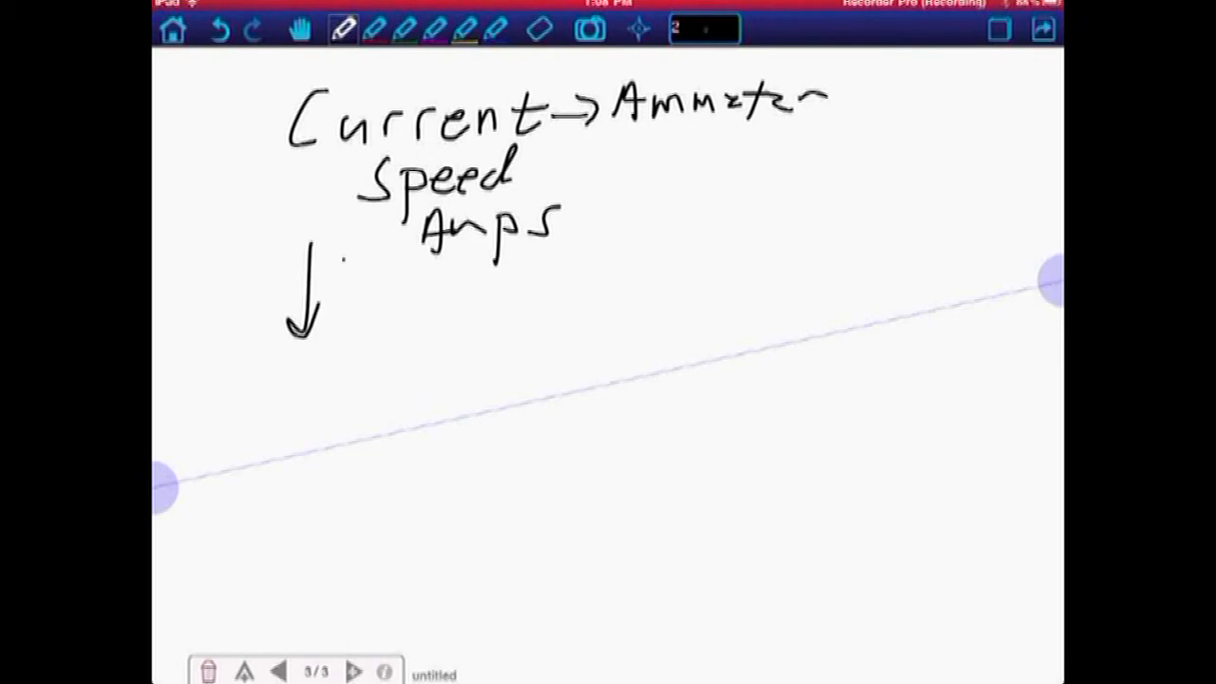
{"action": "left_click_drag", "start_coordinate": [338, 256], "coordinate": [403, 313]}
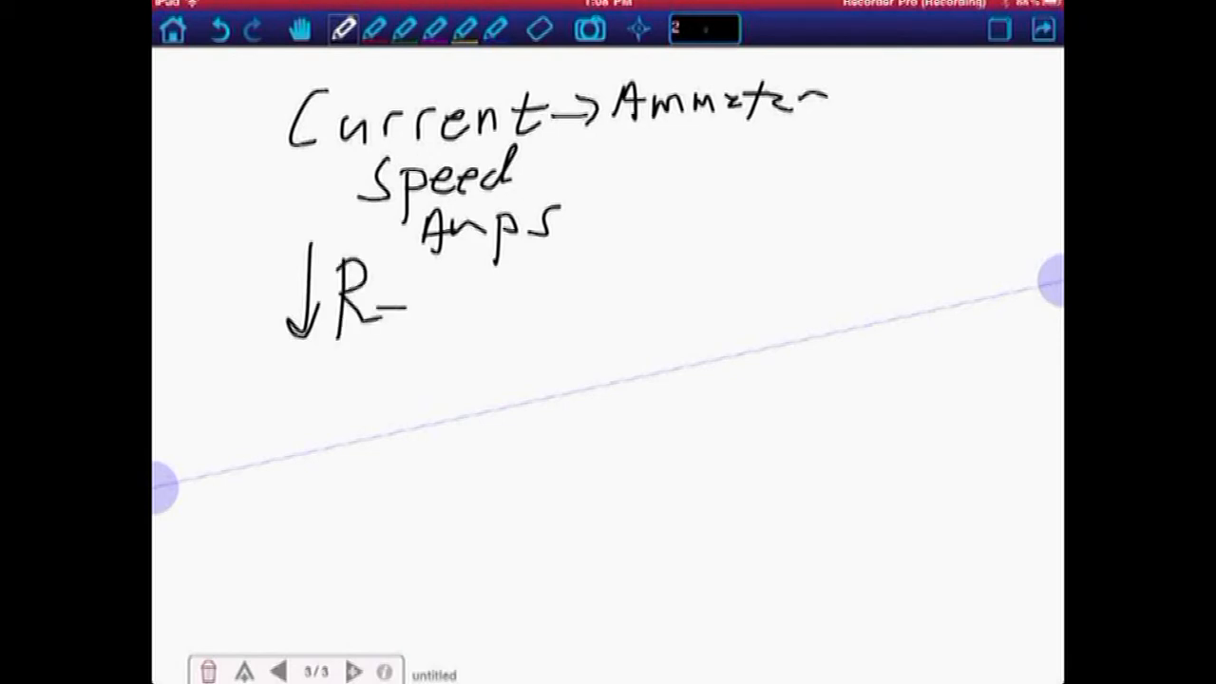
{"action": "left_click_drag", "start_coordinate": [408, 304], "coordinate": [493, 308]}
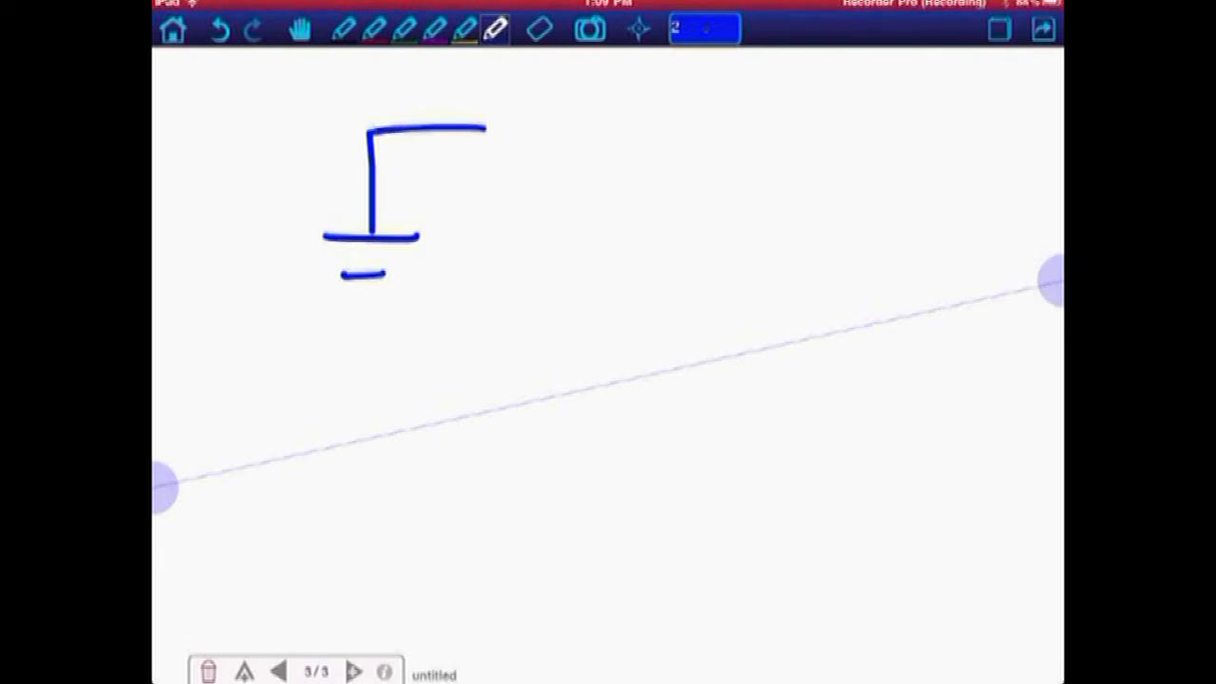
Step: Draw the right wire with a resistor bump and close the circuit loop, then pick red
{"action": "left_click_drag", "start_coordinate": [485, 129], "coordinate": [460, 346]}
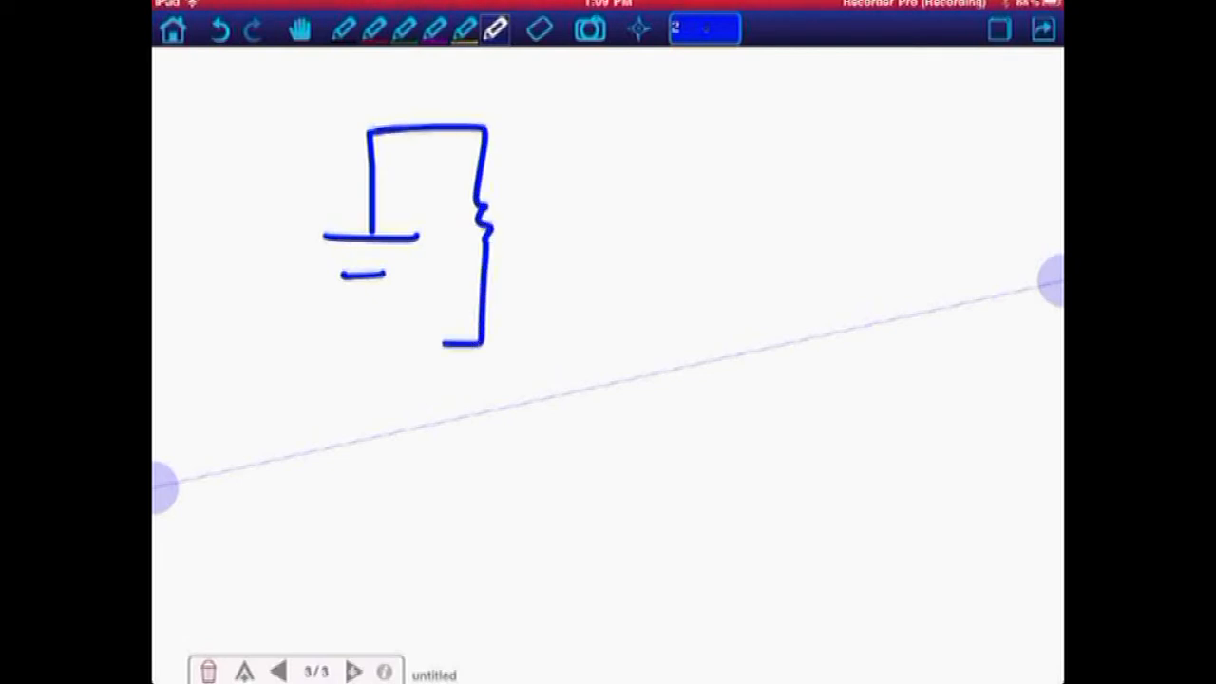
{"action": "left_click_drag", "start_coordinate": [365, 270], "coordinate": [479, 342]}
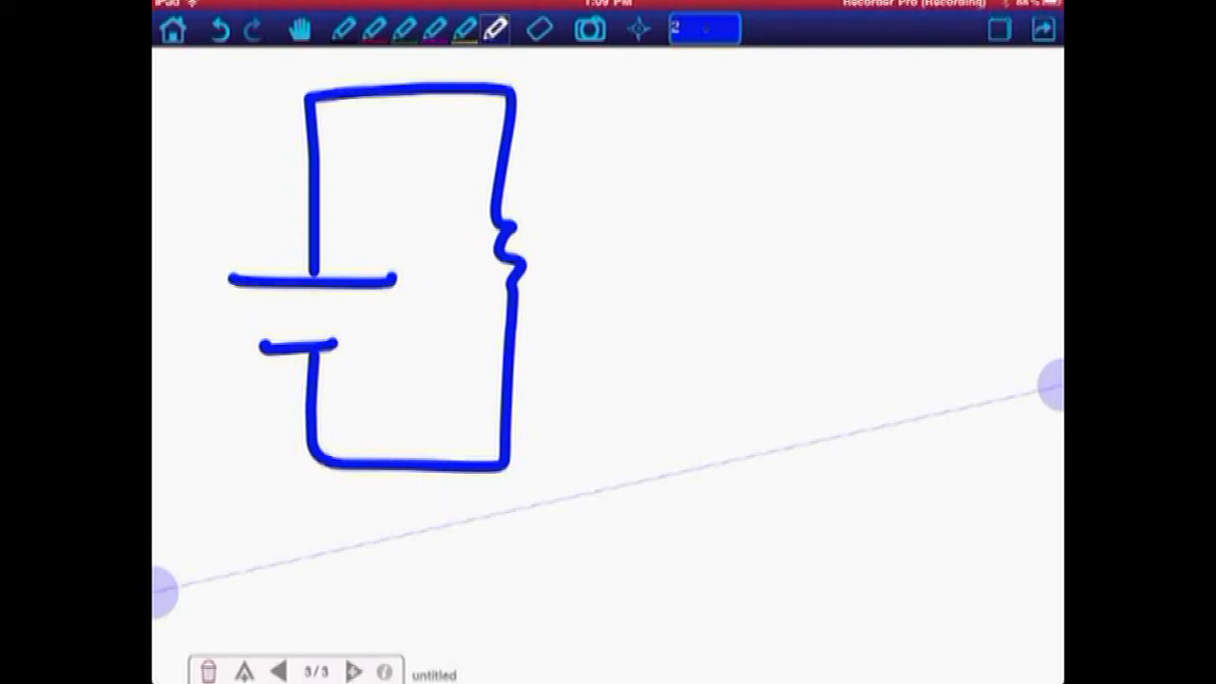
{"action": "left_click", "coordinate": [374, 31]}
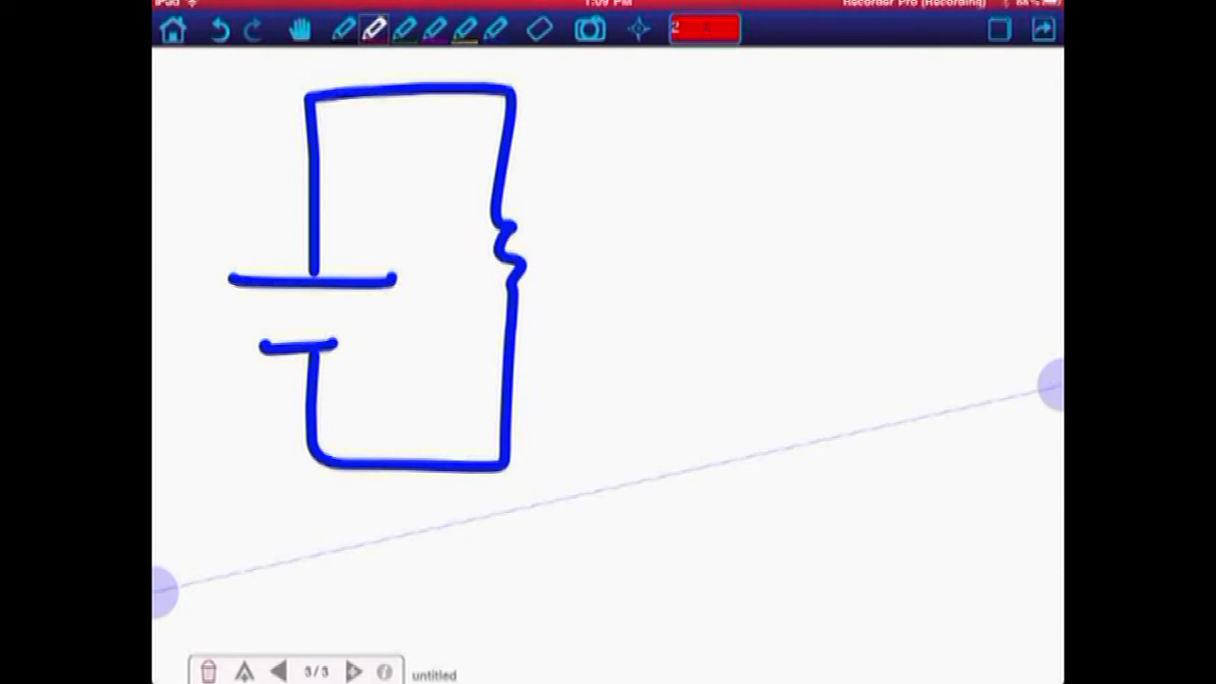
Step: Draw a red parallel branch across the resistor containing a circled meter symbol
{"action": "left_click_drag", "start_coordinate": [509, 94], "coordinate": [655, 228]}
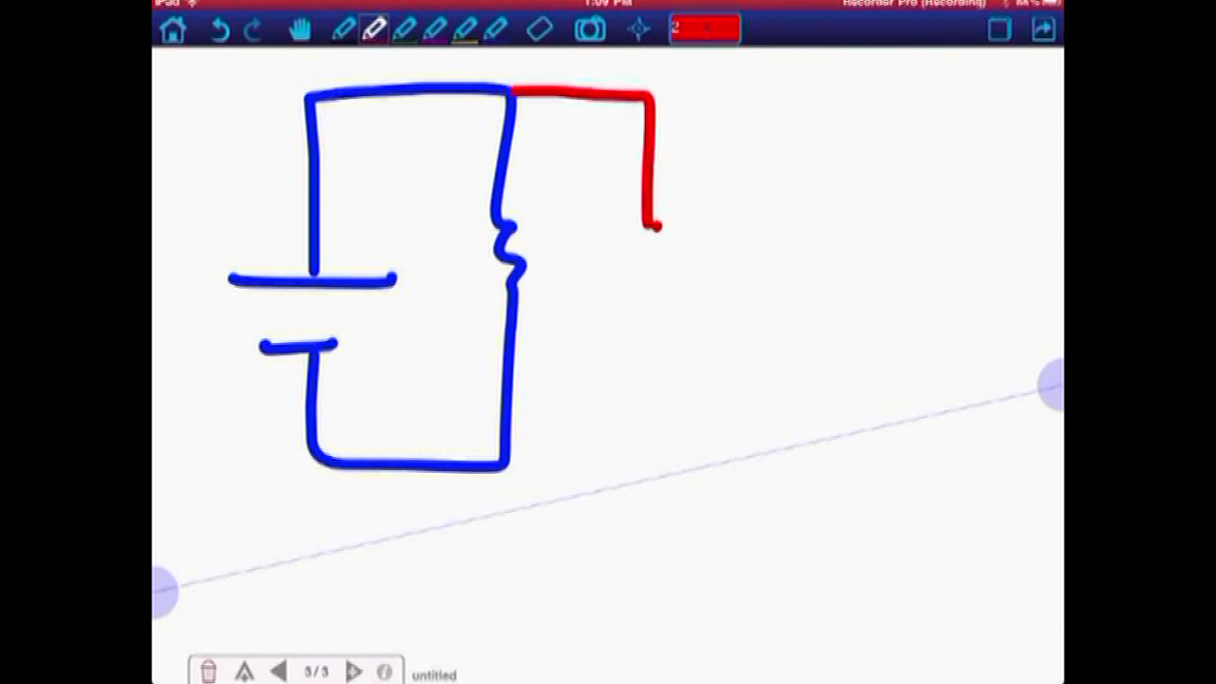
{"action": "left_click_drag", "start_coordinate": [656, 228], "coordinate": [646, 295]}
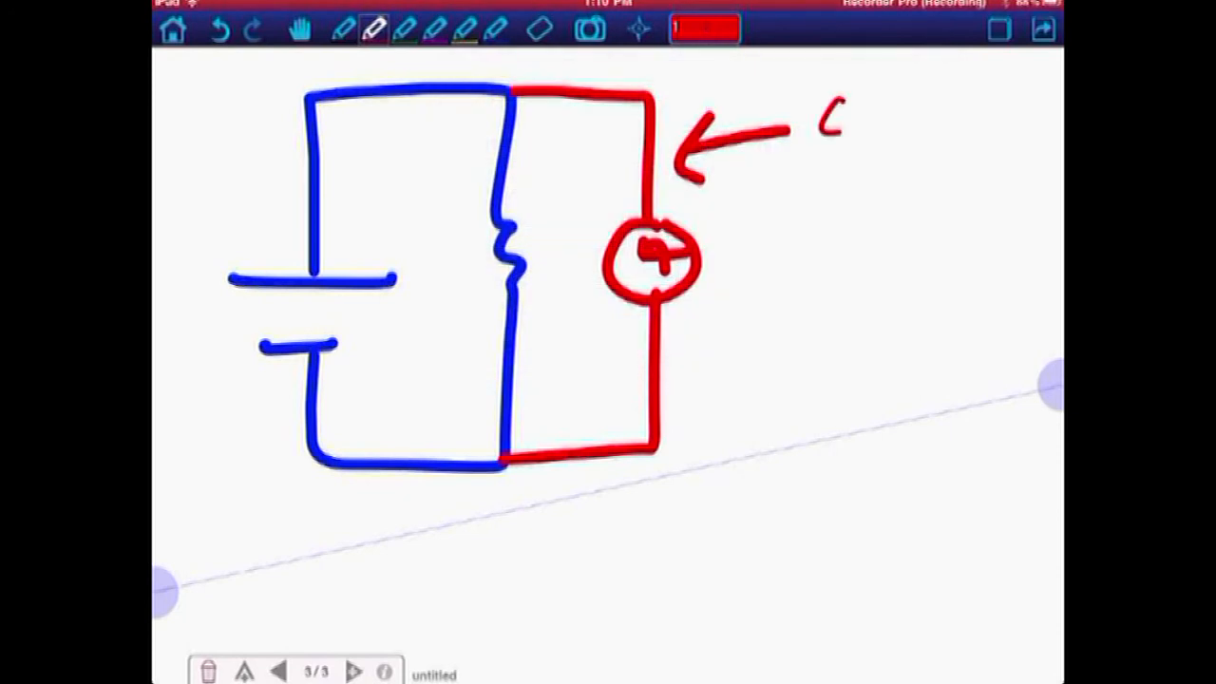
Step: Label the red branch 'Short Circuit' and add a current-direction arrow above the top wire
{"action": "left_click_drag", "start_coordinate": [817, 123], "coordinate": [941, 123]}
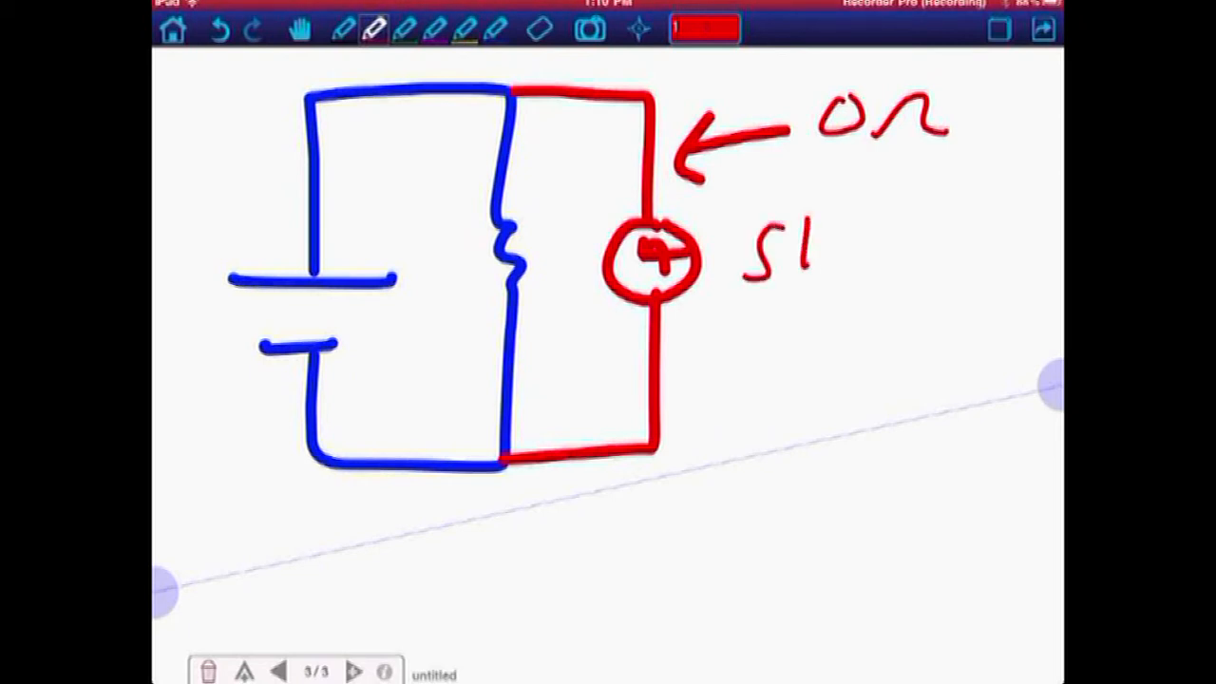
{"action": "left_click_drag", "start_coordinate": [751, 256], "coordinate": [921, 276]}
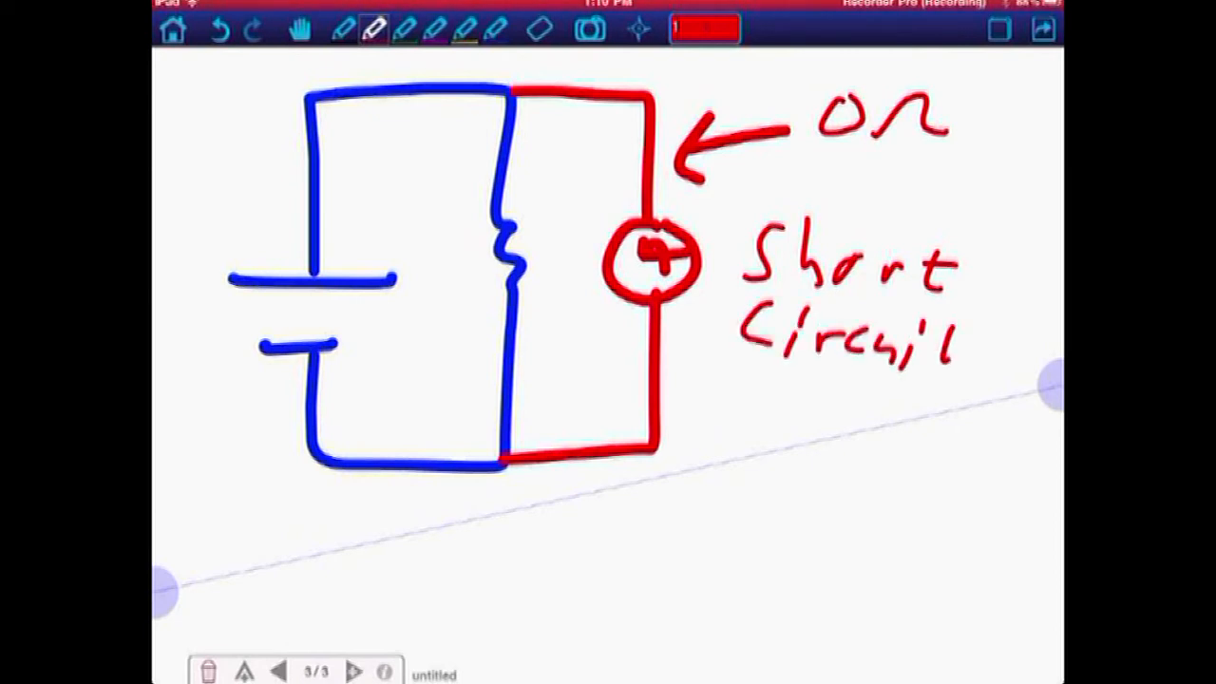
{"action": "left_click_drag", "start_coordinate": [433, 73], "coordinate": [579, 66]}
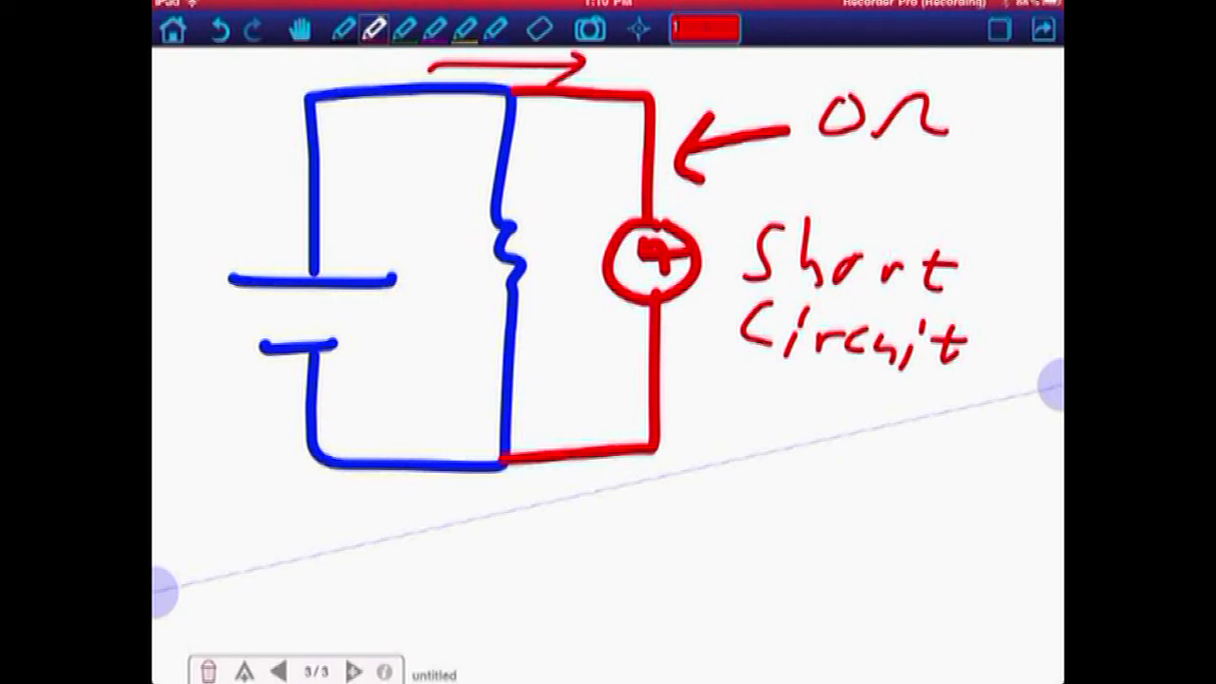
{"action": "left_click_drag", "start_coordinate": [399, 124], "coordinate": [618, 370]}
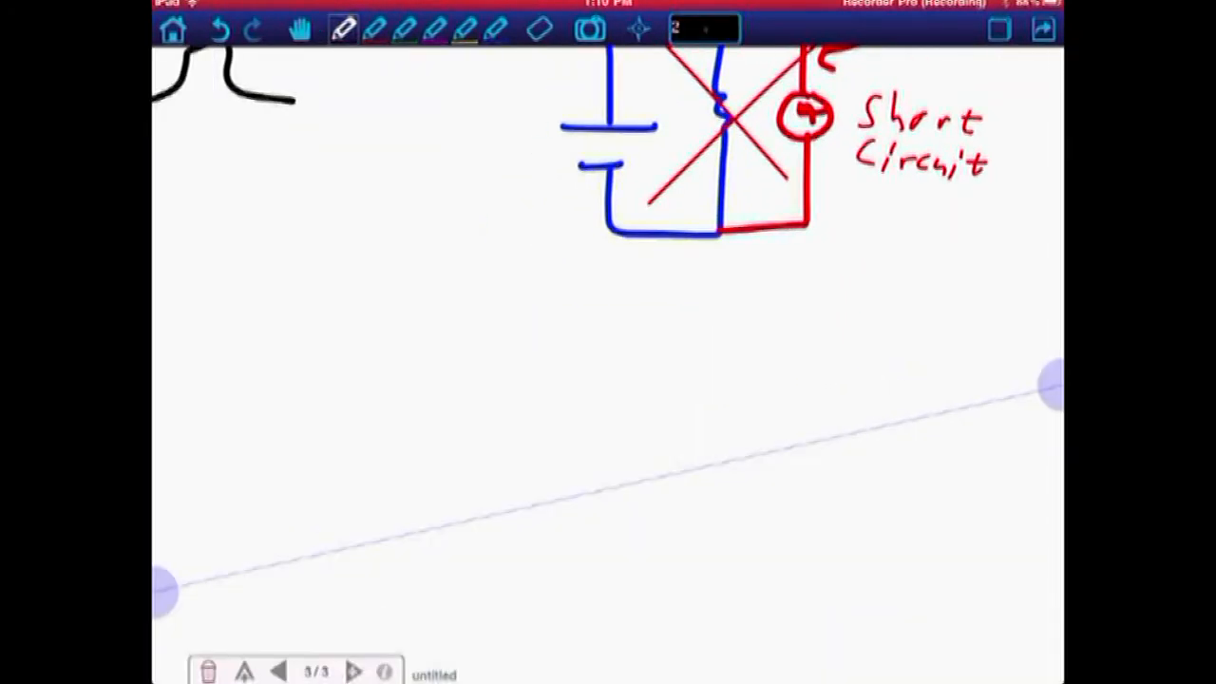
Step: Pan to blank board space and switch the pen colour to red
{"action": "left_click_drag", "start_coordinate": [293, 228], "coordinate": [293, 380]}
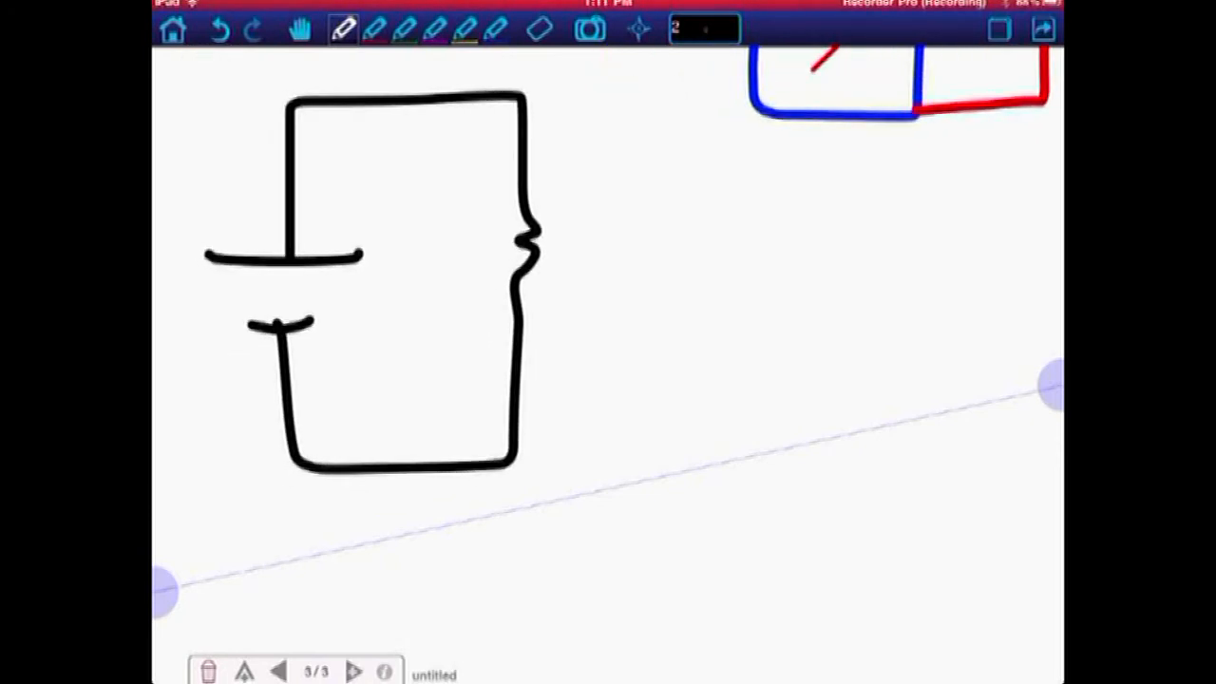
{"action": "left_click", "coordinate": [703, 29]}
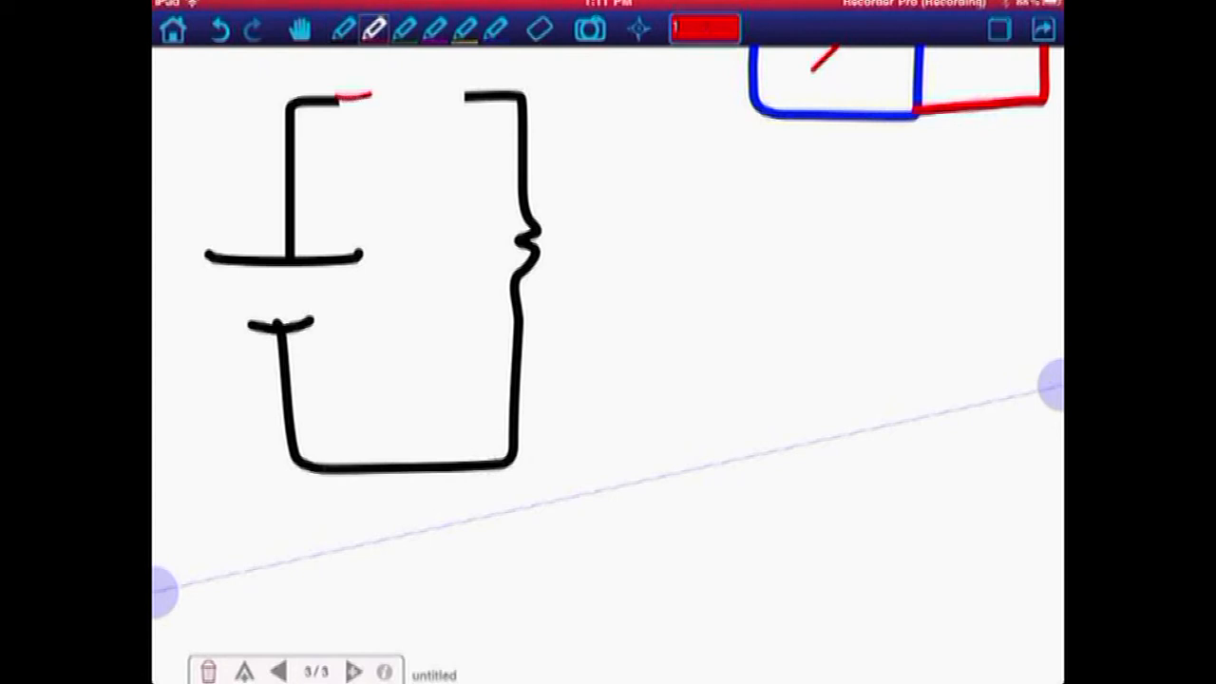
Step: Draw a red circled ammeter marked A in the top wire gap
{"action": "left_click_drag", "start_coordinate": [370, 105], "coordinate": [437, 91]}
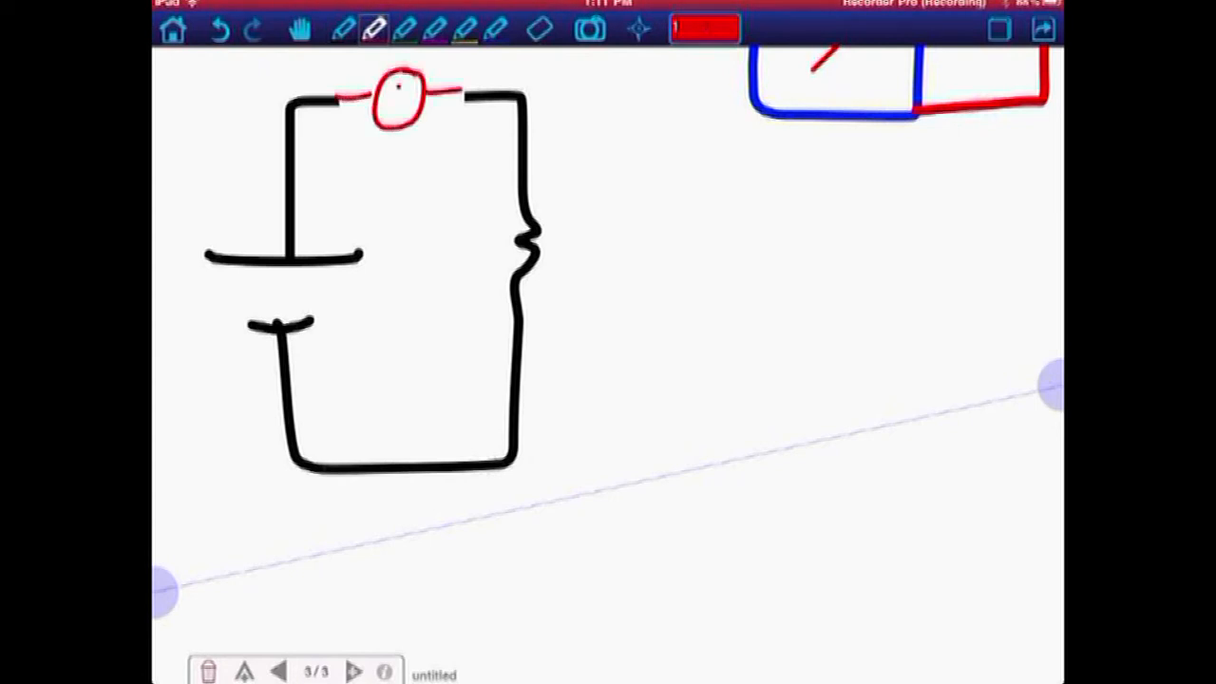
{"action": "type", "text": "14"}
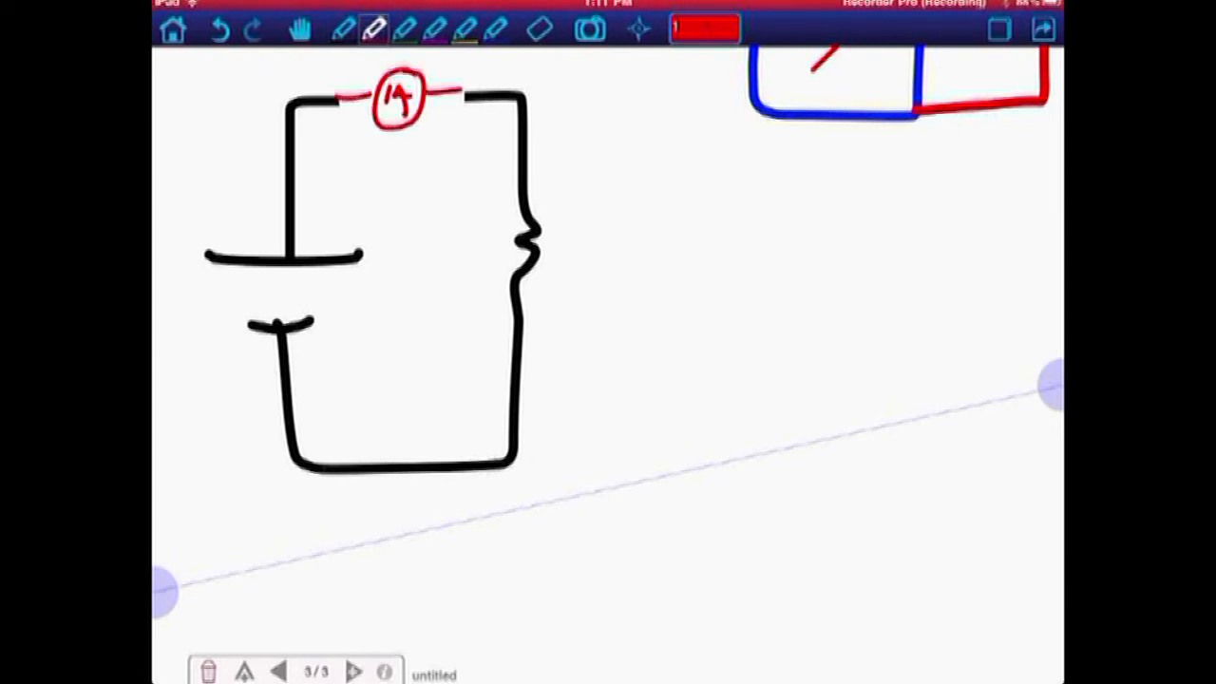
{"action": "left_click_drag", "start_coordinate": [383, 109], "coordinate": [408, 91]}
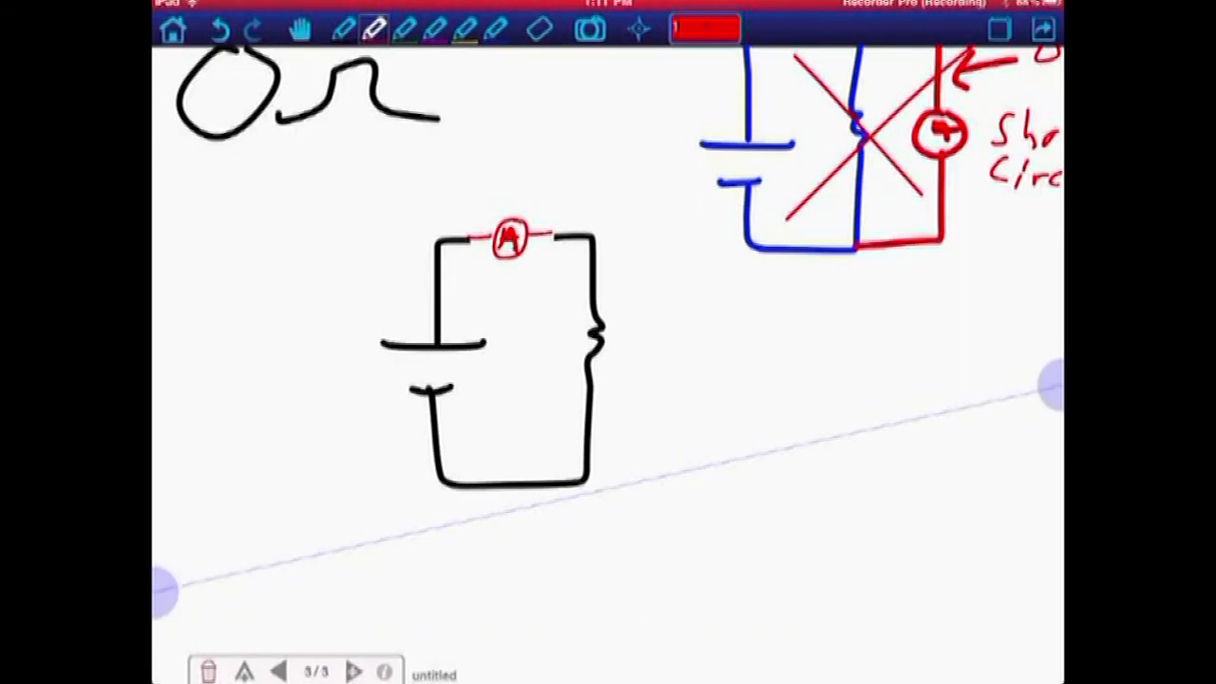
Step: Write the red 'Series' label beside the ammeter circuit
{"action": "left_click_drag", "start_coordinate": [247, 200], "coordinate": [209, 304]}
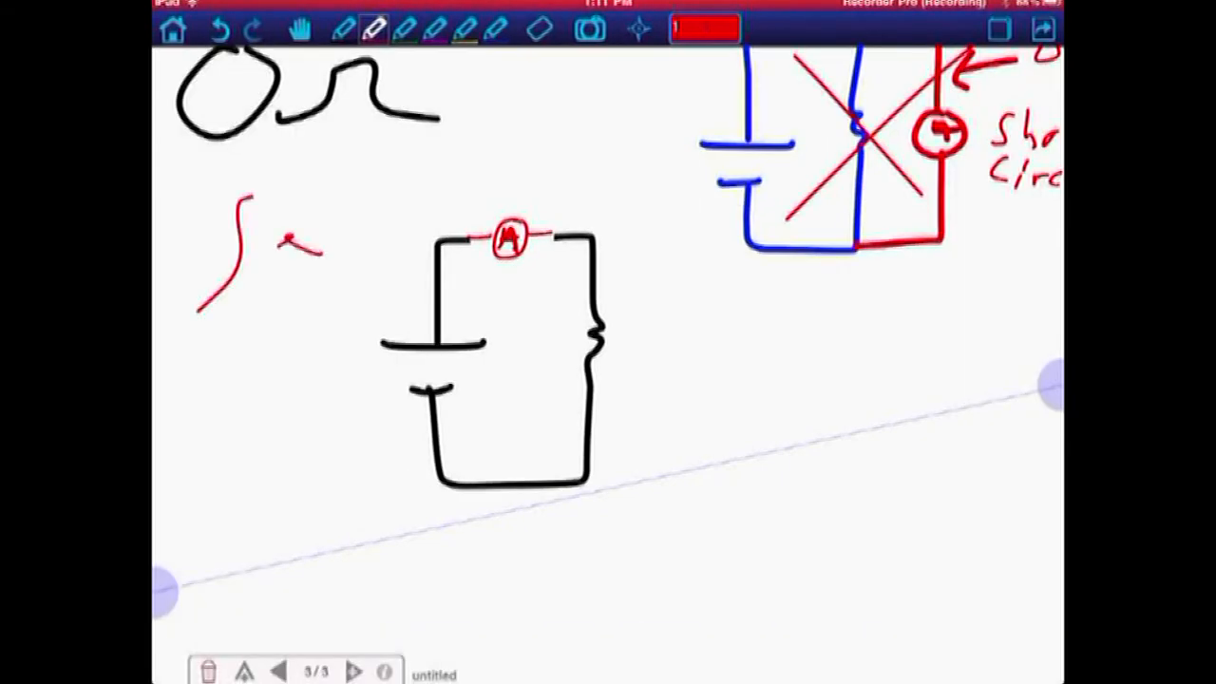
{"action": "left_click_drag", "start_coordinate": [285, 238], "coordinate": [332, 275]}
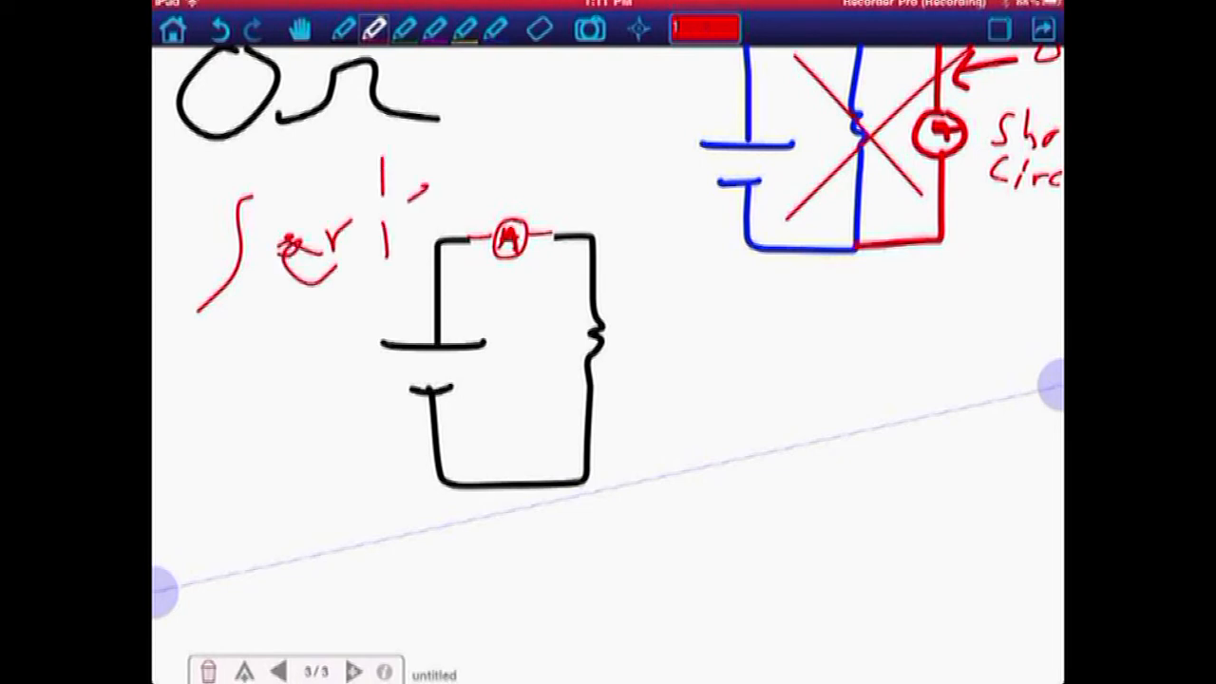
{"action": "left_click_drag", "start_coordinate": [380, 190], "coordinate": [466, 304]}
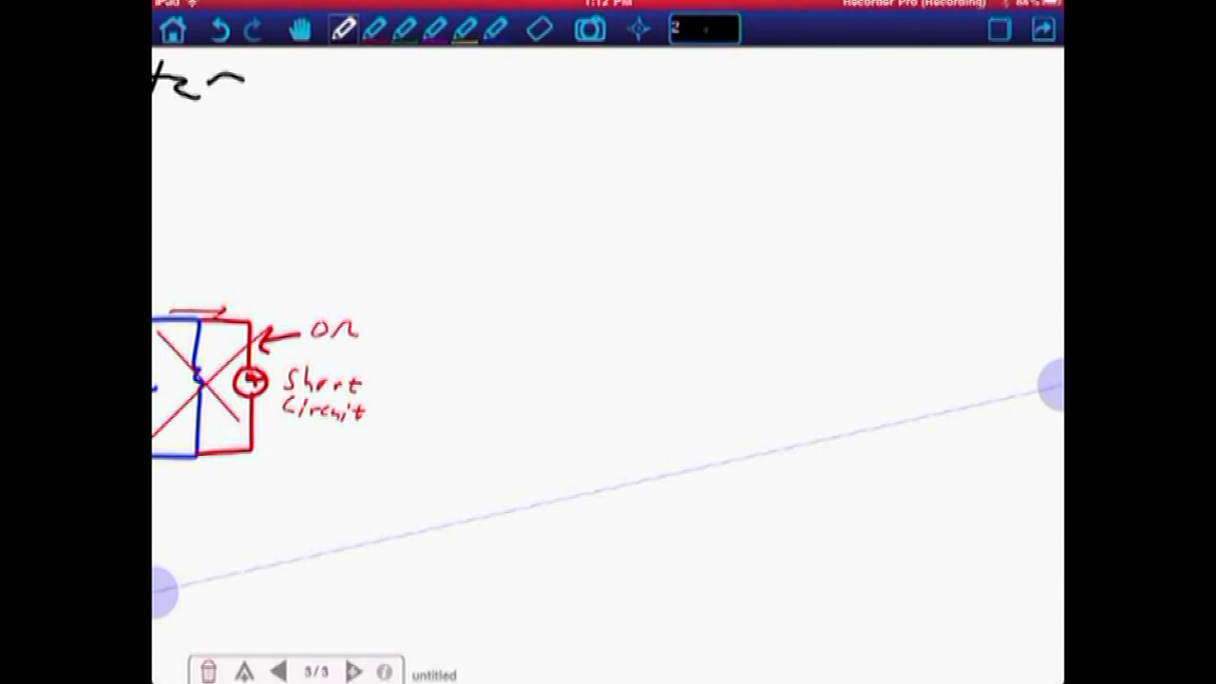
Step: Draw a vertical dividing line and write the heading 'Voltage' to its right
{"action": "left_click_drag", "start_coordinate": [406, 68], "coordinate": [403, 466]}
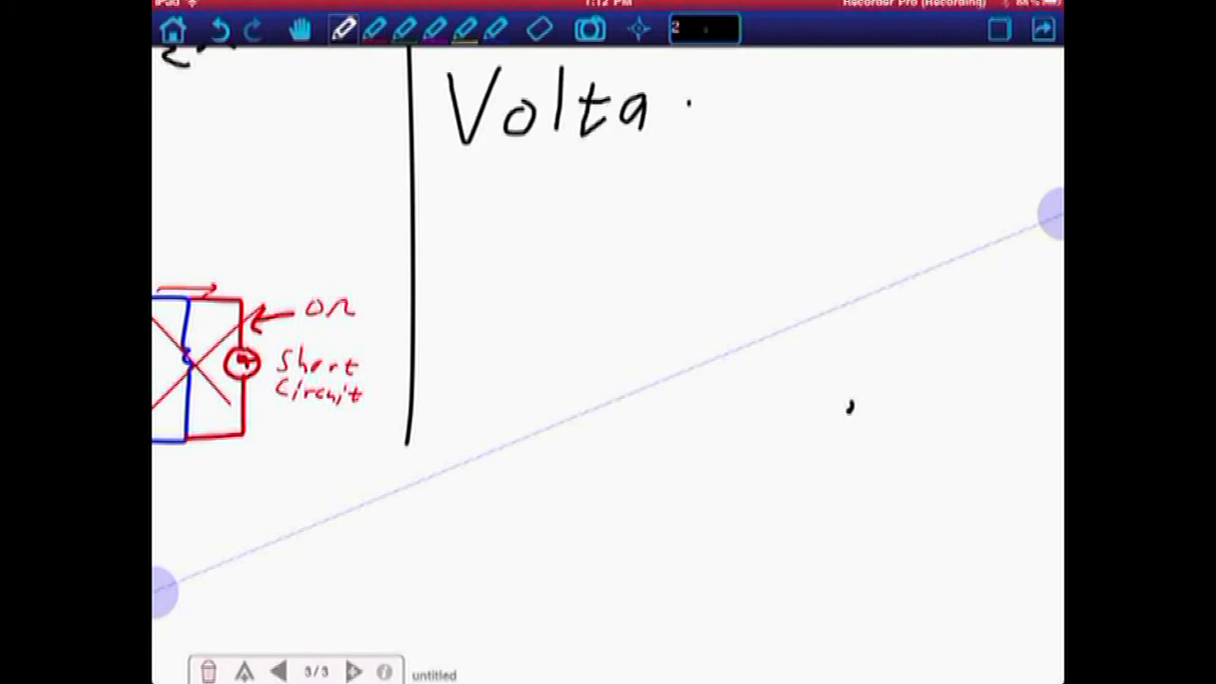
{"action": "left_click_drag", "start_coordinate": [665, 104], "coordinate": [731, 123]}
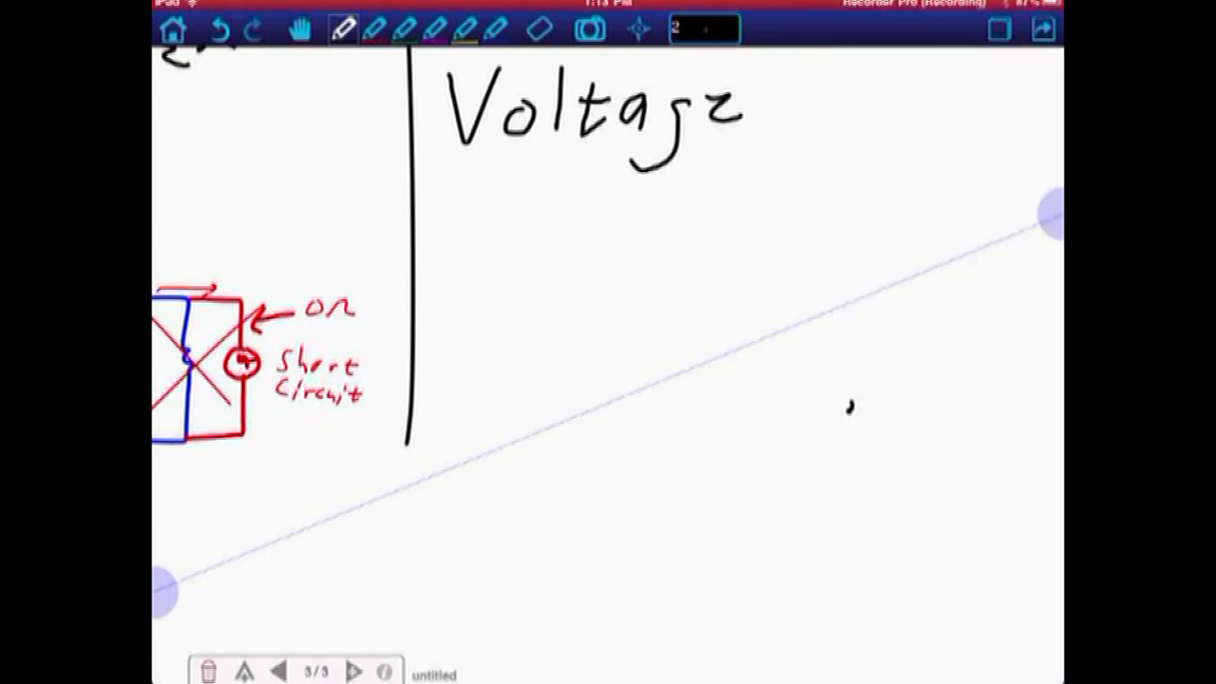
Step: Write the voltage notes with '↑R' under the heading and start a battery-resistor circuit below
{"action": "left_click_drag", "start_coordinate": [475, 244], "coordinate": [475, 171]}
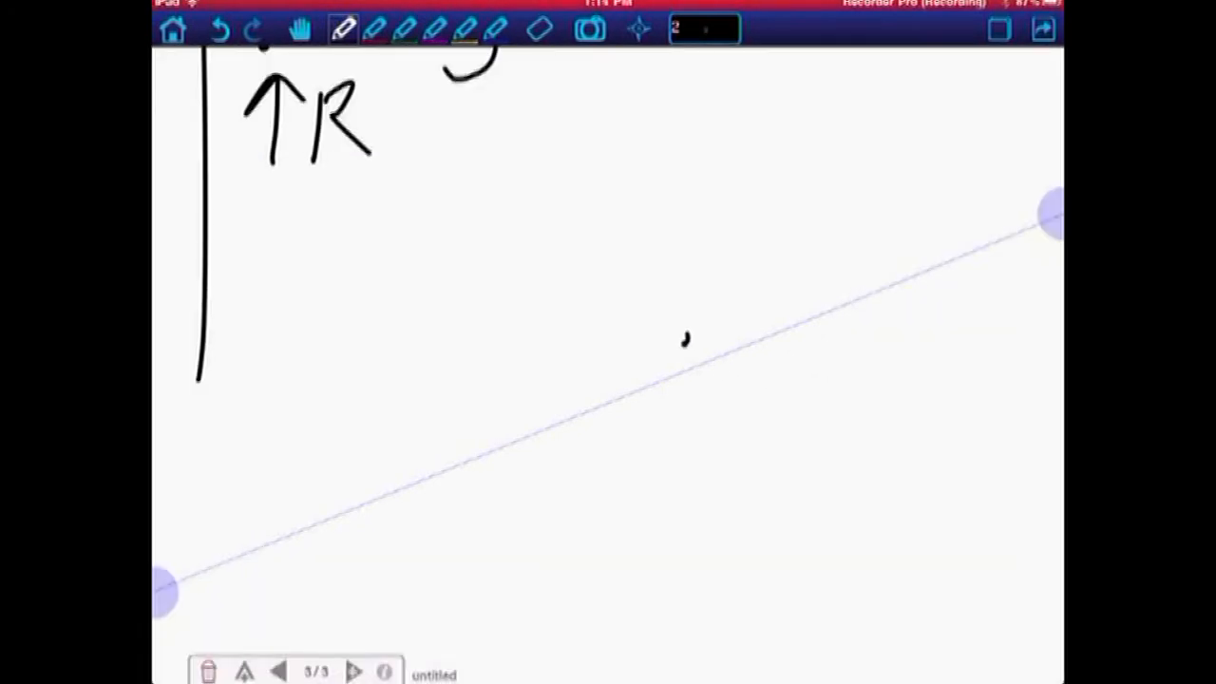
{"action": "left_click_drag", "start_coordinate": [447, 240], "coordinate": [551, 240]}
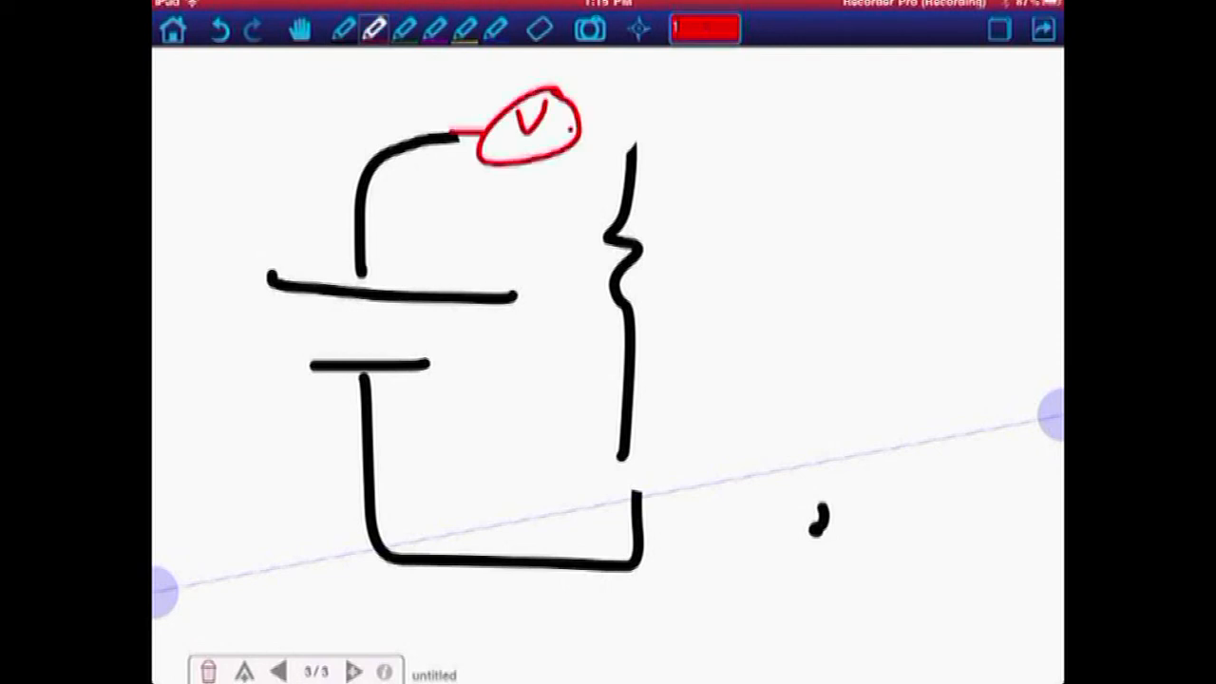
Step: Wire the voltmeter across the resistor in red and begin a battery symbol beside the circuit
{"action": "left_click_drag", "start_coordinate": [566, 123], "coordinate": [630, 161]}
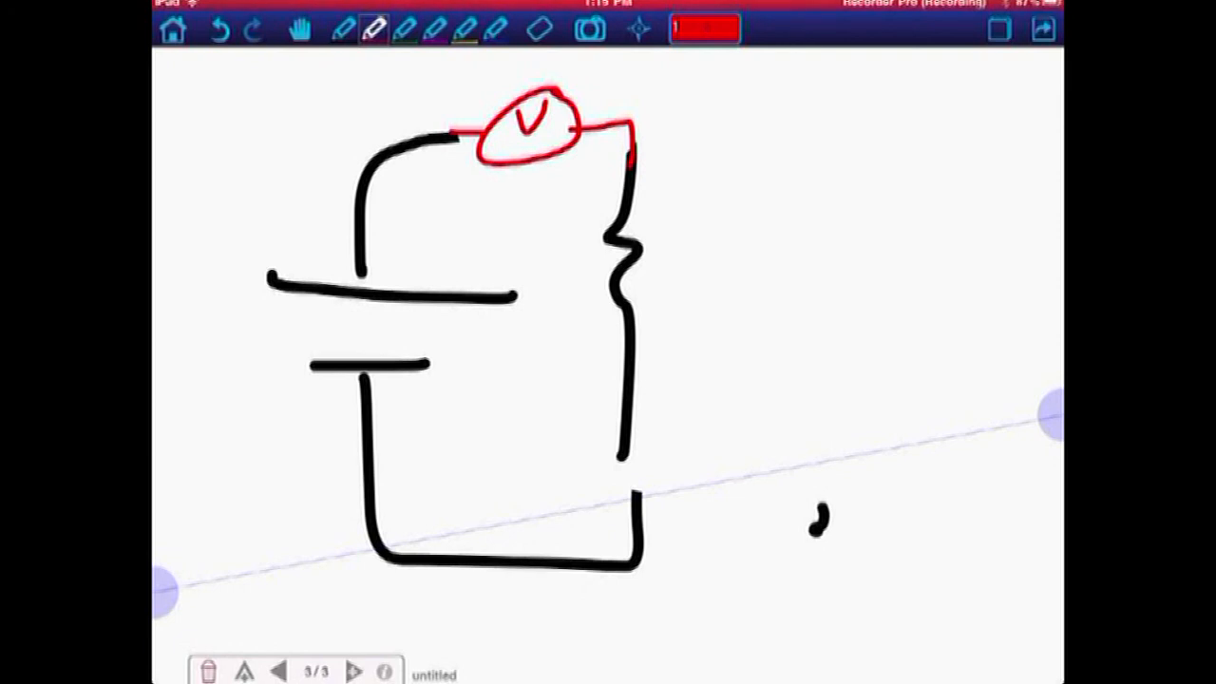
{"action": "left_click_drag", "start_coordinate": [308, 179], "coordinate": [446, 173]}
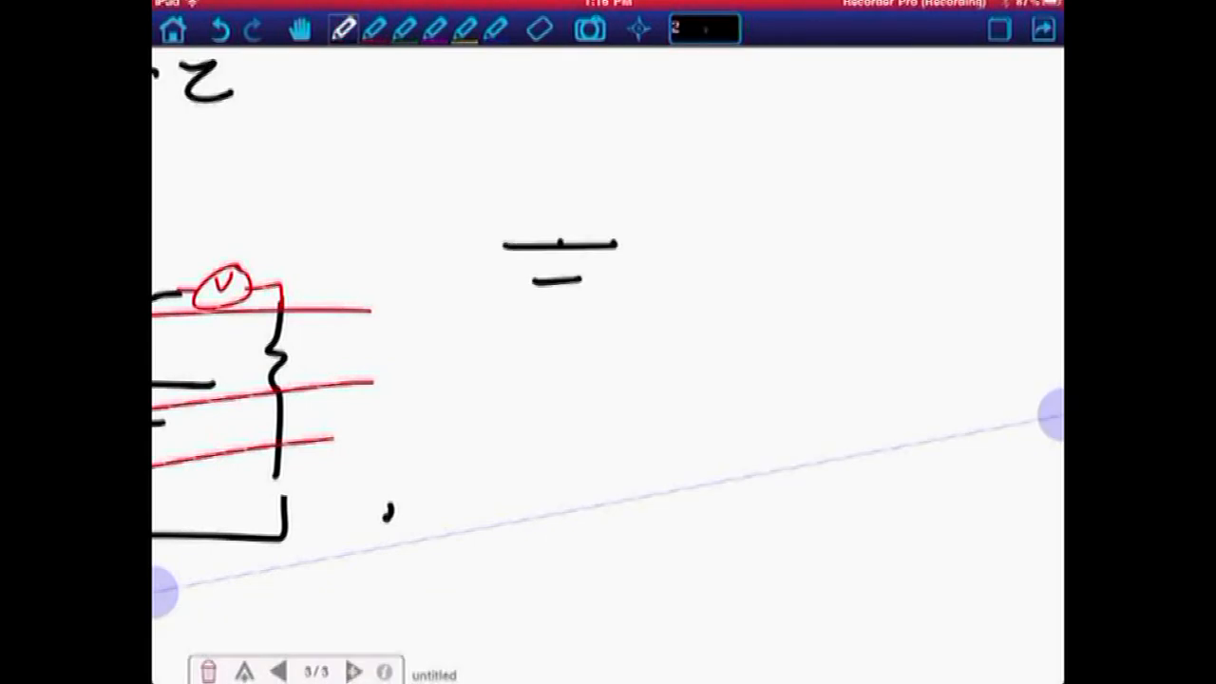
Step: Close the black wire loop around the new battery and add a zigzag resistor on its right wire
{"action": "left_click_drag", "start_coordinate": [560, 247], "coordinate": [722, 276]}
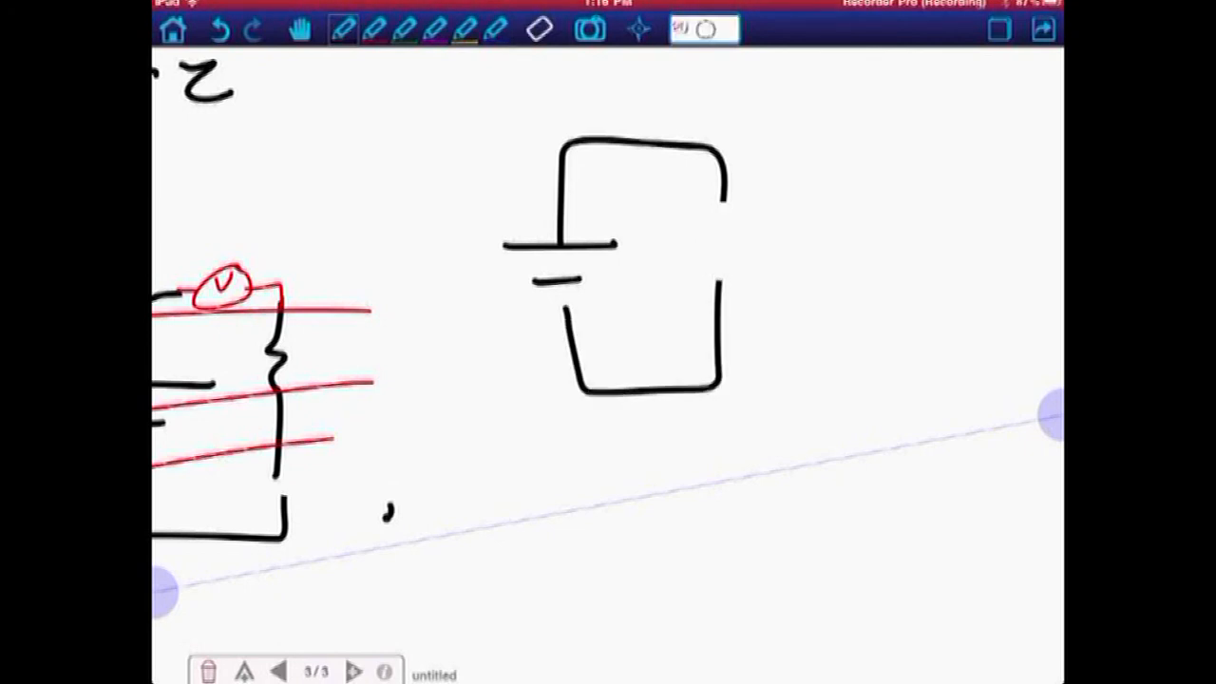
{"action": "left_click_drag", "start_coordinate": [722, 194], "coordinate": [721, 266]}
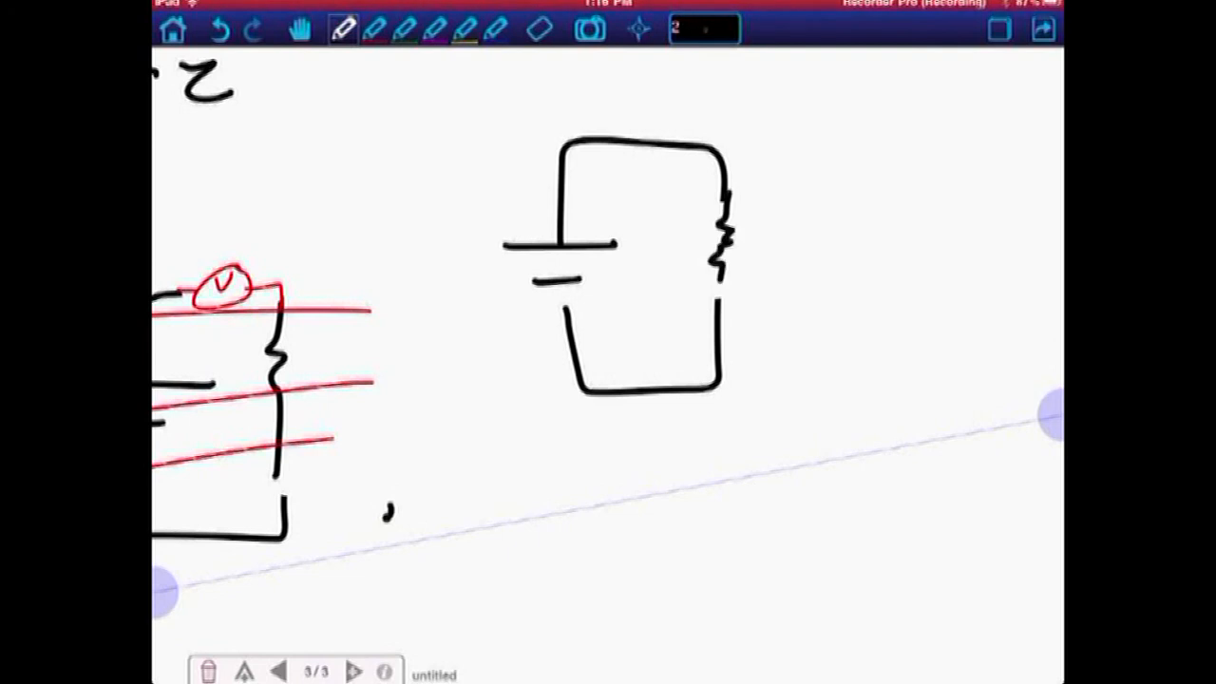